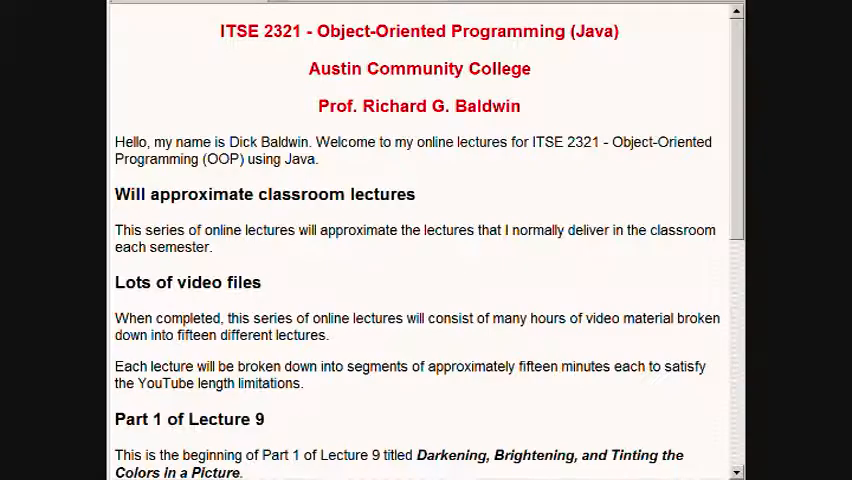
# - Scroll the ITSE 2321 welcome page down to the Lecture 9 introduction and web site links
pyautogui.scroll(-3)
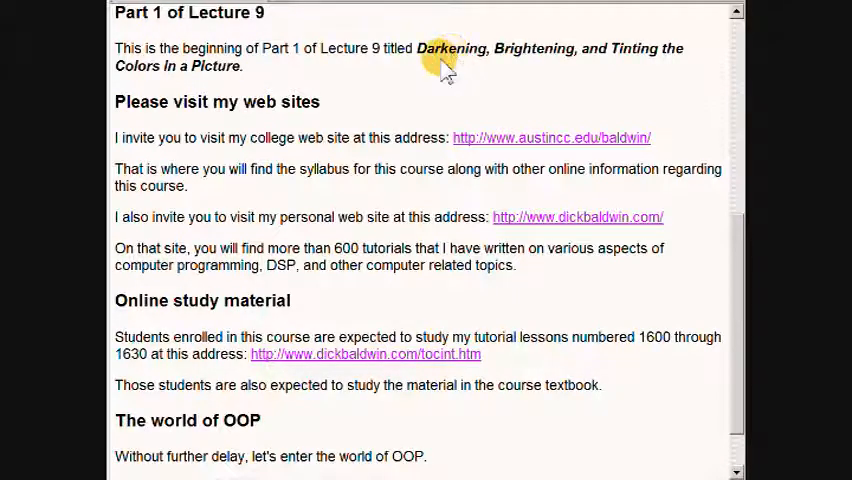
pyautogui.moveTo(450, 145)
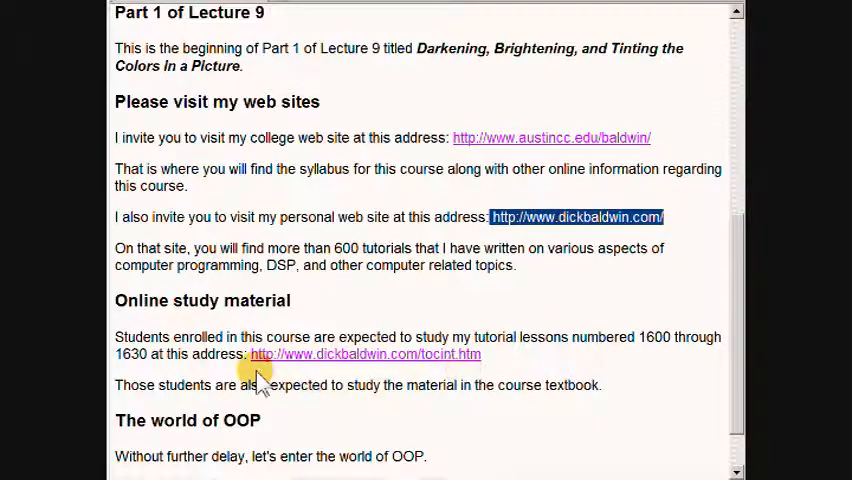
pyautogui.moveTo(255, 358)
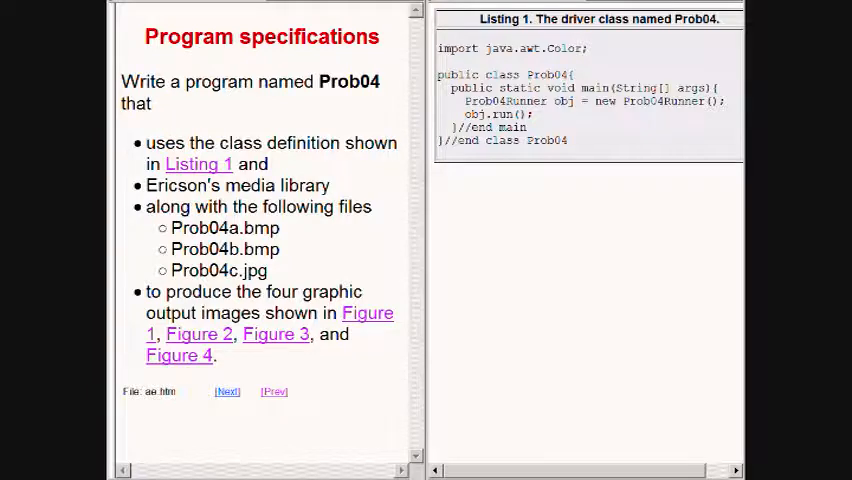
# - Advance past the Required text output page to the New classes page
pyautogui.click(226, 390)
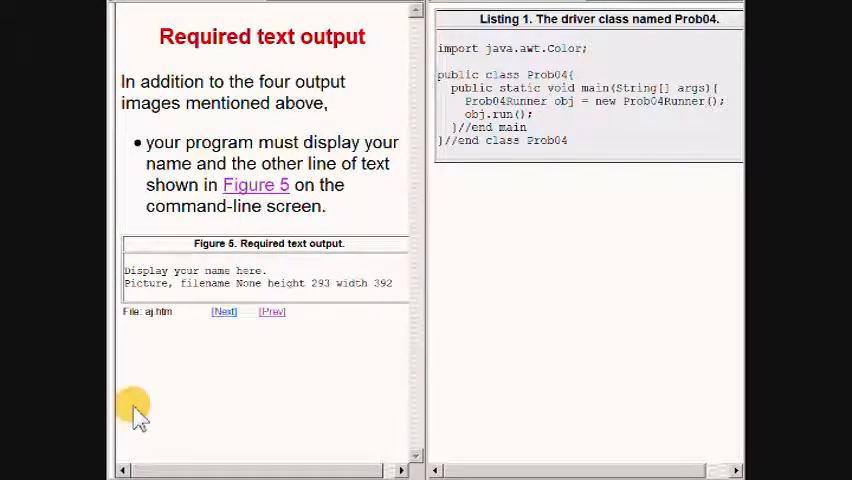
pyautogui.moveTo(398, 290)
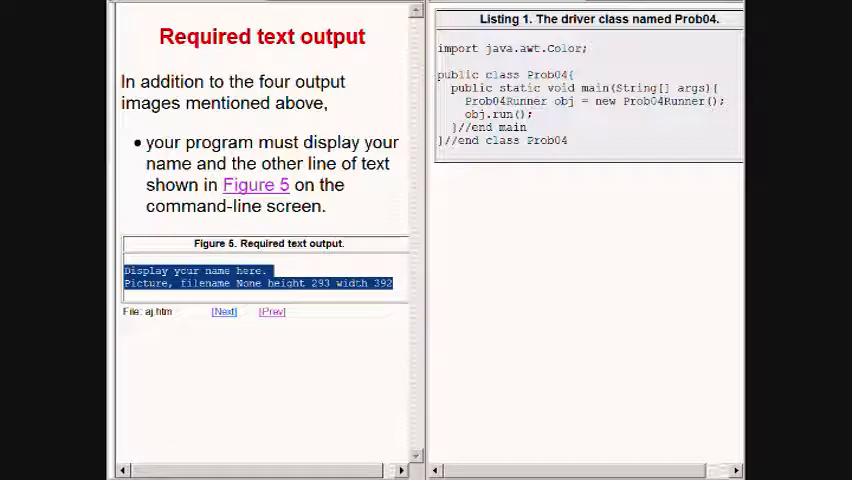
pyautogui.click(224, 311)
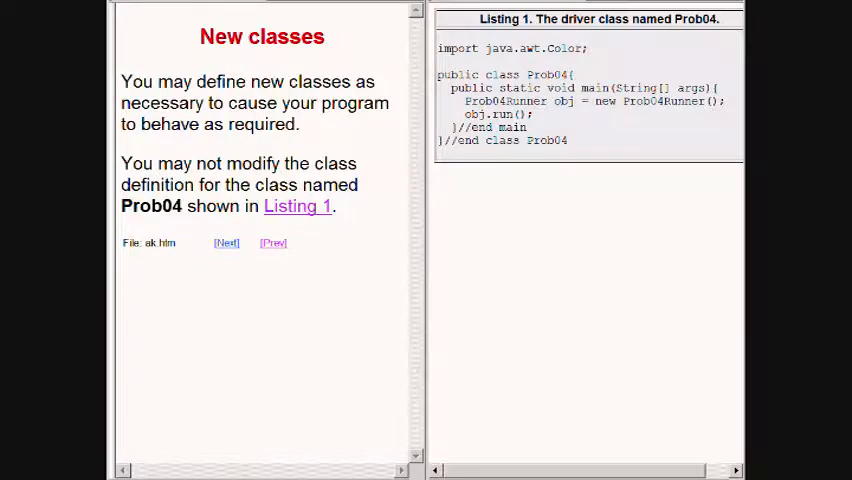
# - Go to the General background information page showing Figure 2's green-background black ellipse
pyautogui.click(226, 242)
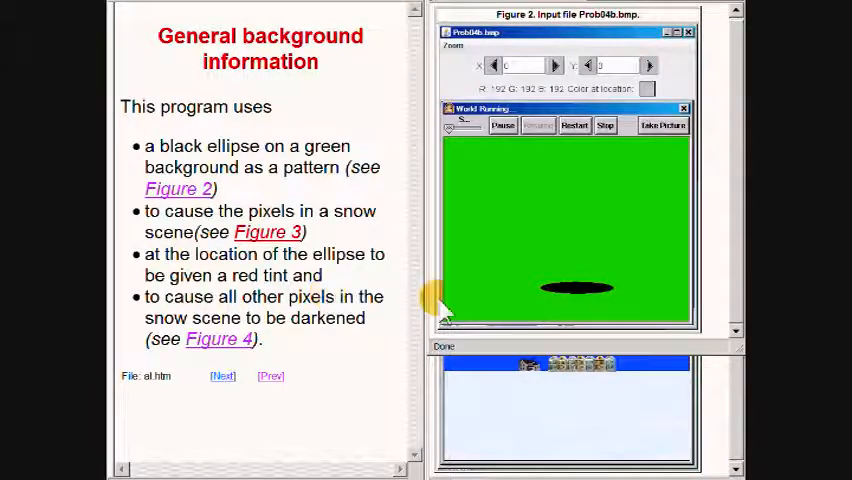
pyautogui.moveTo(565, 305)
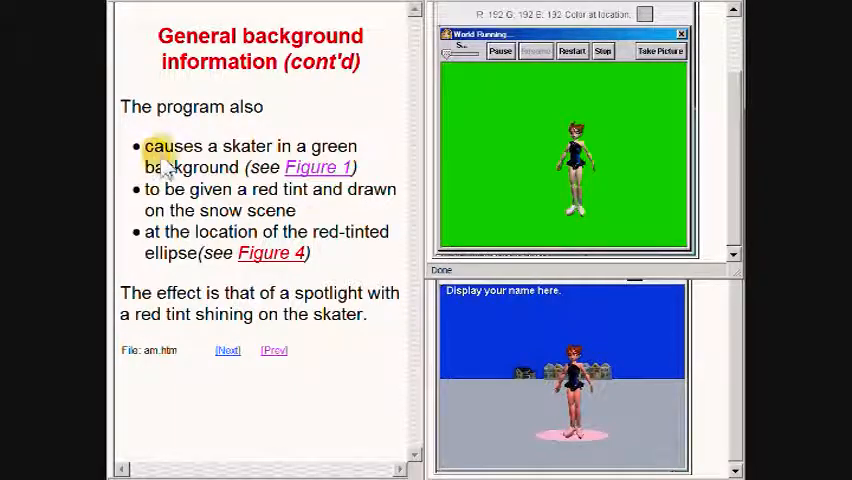
pyautogui.moveTo(557, 199)
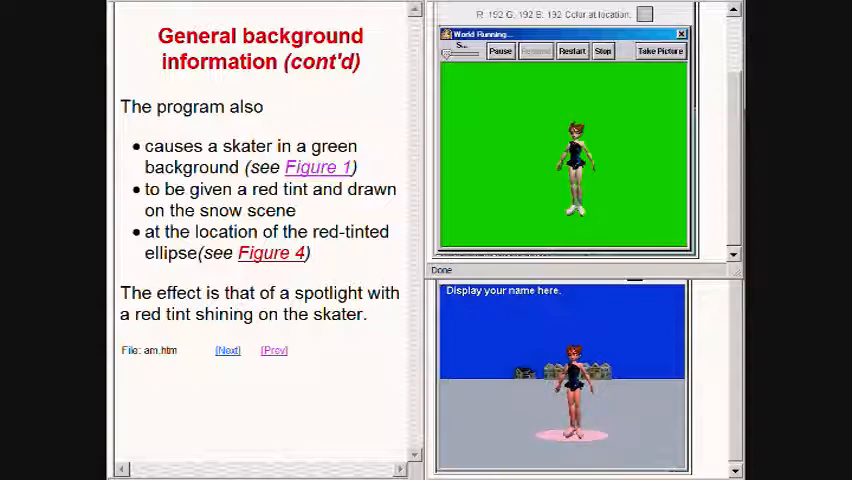
# - Go to the page on the driver class Prob04 and its main method
pyautogui.click(227, 350)
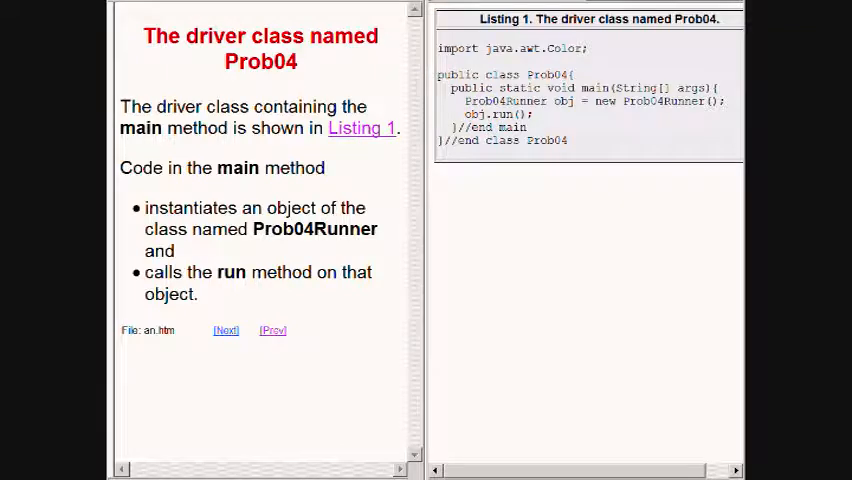
# - Page through 'When the run method...' to the page on instantiating three Picture objects
pyautogui.click(225, 330)
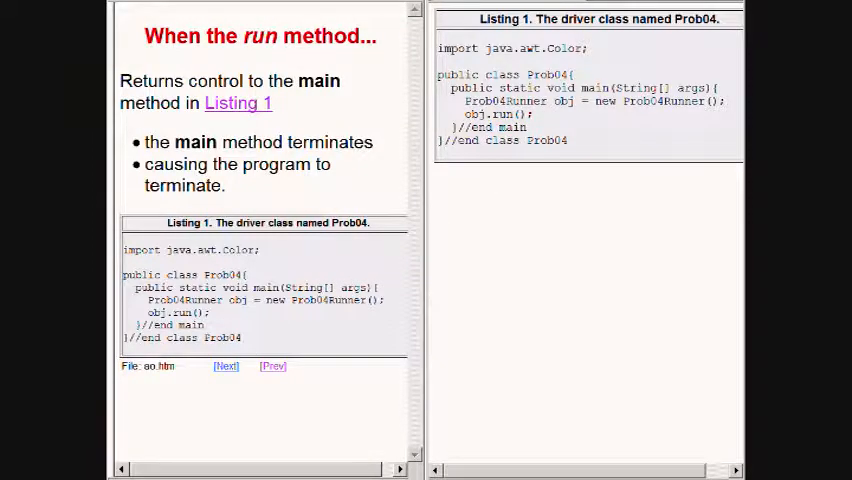
pyautogui.click(225, 365)
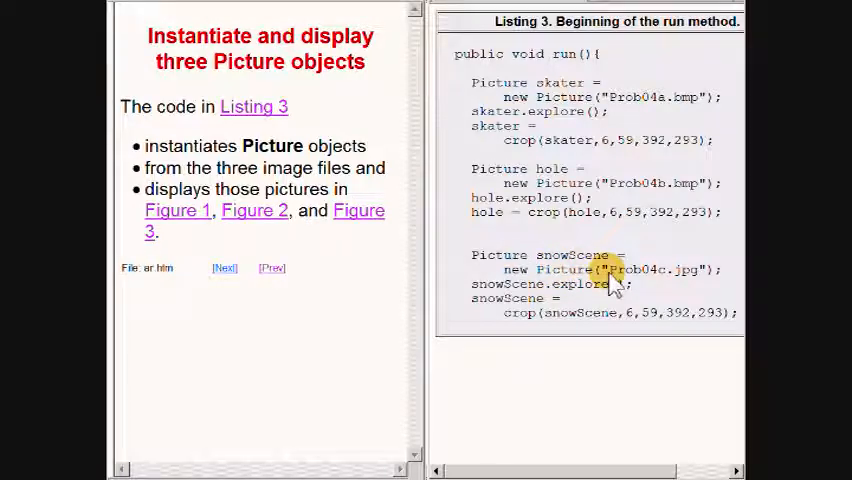
pyautogui.moveTo(705, 283)
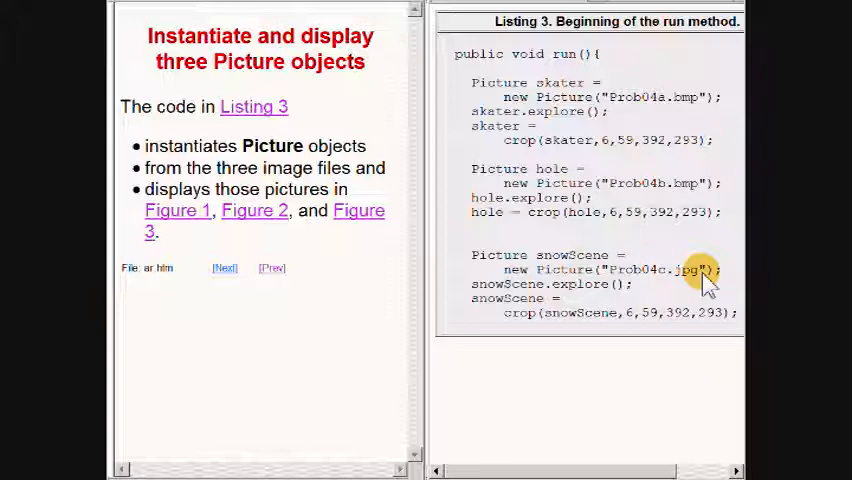
pyautogui.moveTo(612, 148)
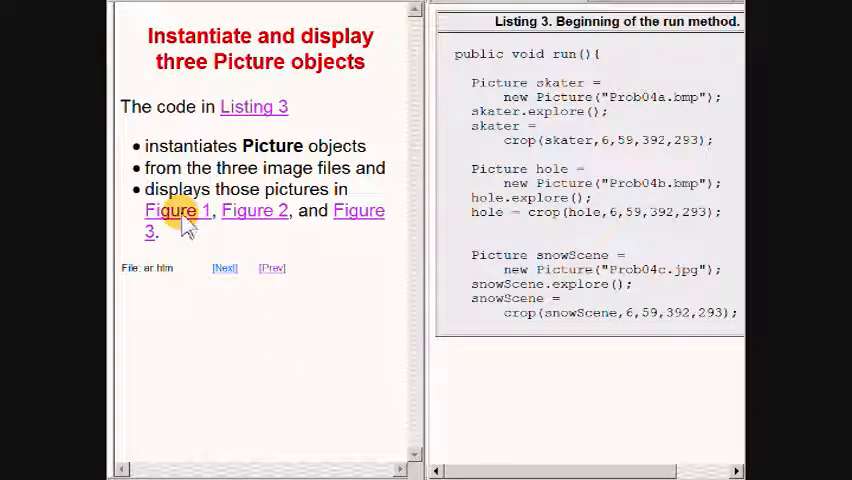
# - Follow the Figure 1 and Figure 2 links on the three Picture objects page
pyautogui.click(177, 210)
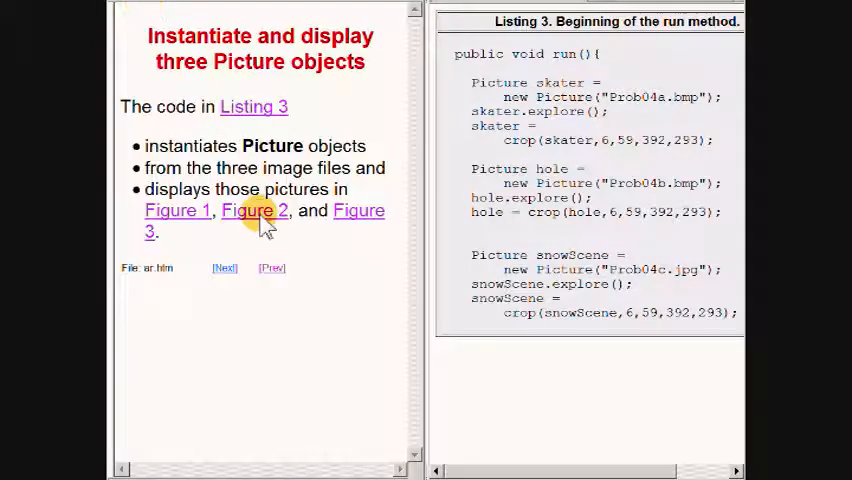
pyautogui.click(253, 210)
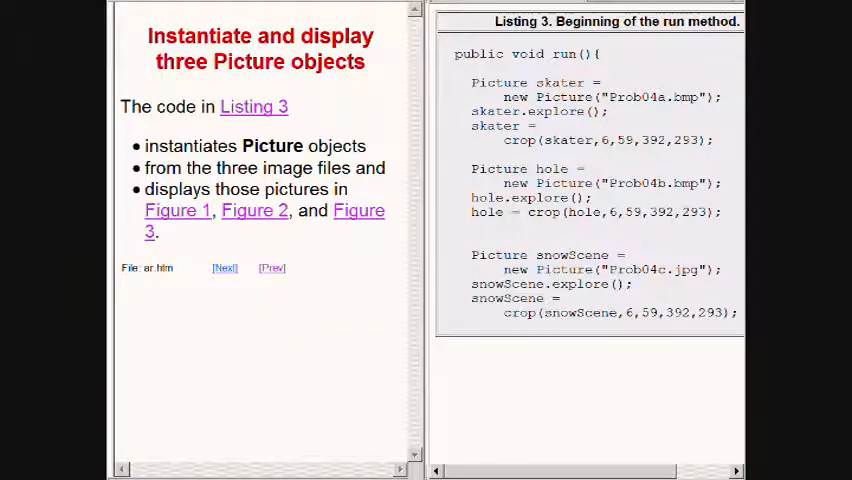
# - Go to the Crop the pictures page explaining the Alice runtime window controls
pyautogui.click(224, 267)
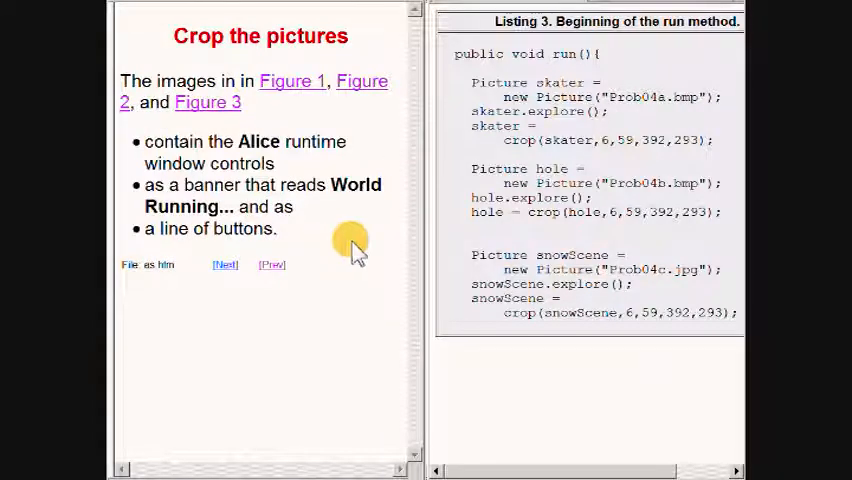
pyautogui.moveTo(485, 170)
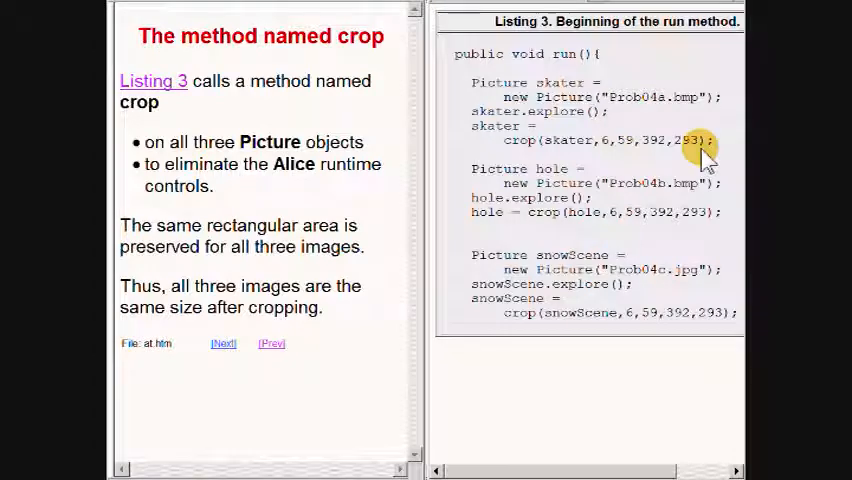
pyautogui.moveTo(705, 218)
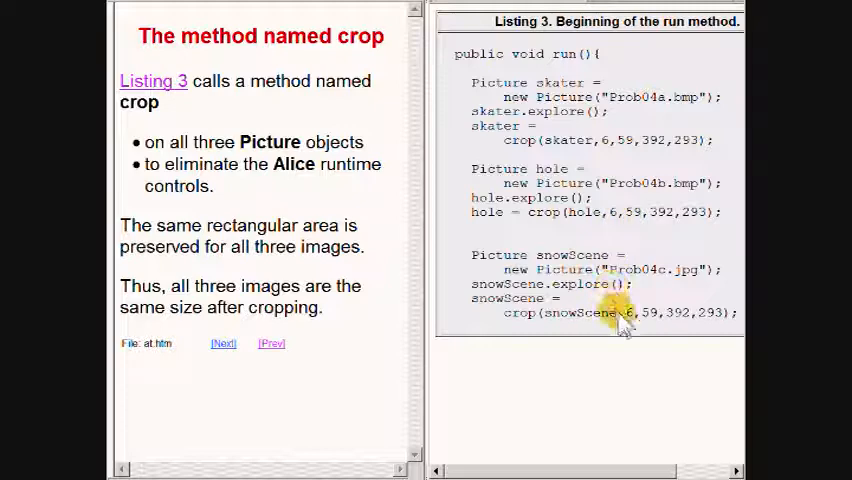
pyautogui.moveTo(735, 325)
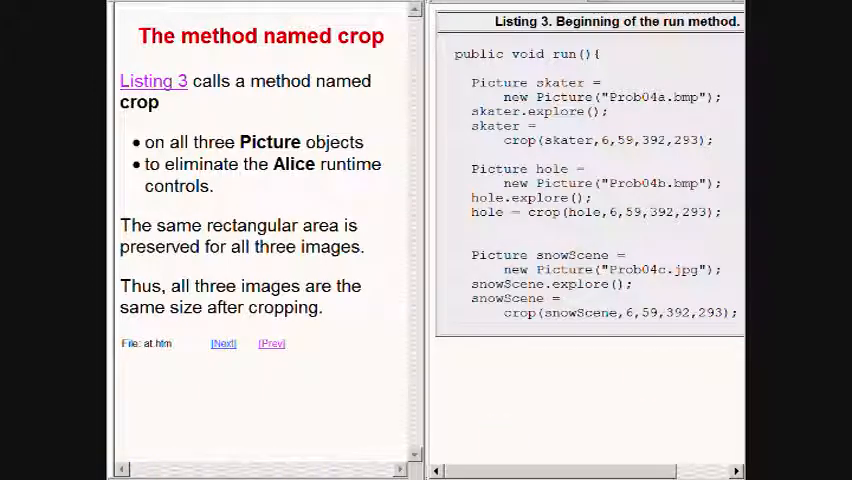
# - Advance to the cropped snow scene page and double-click on the page
pyautogui.click(223, 343)
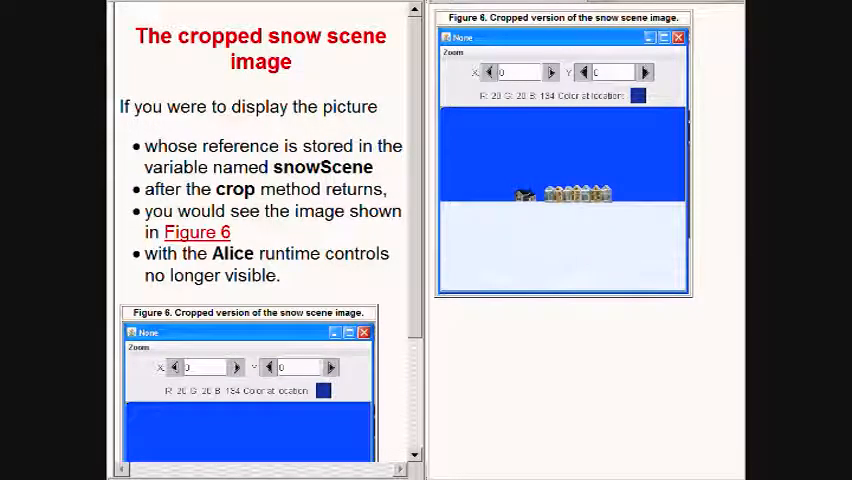
pyautogui.doubleClick(323, 167)
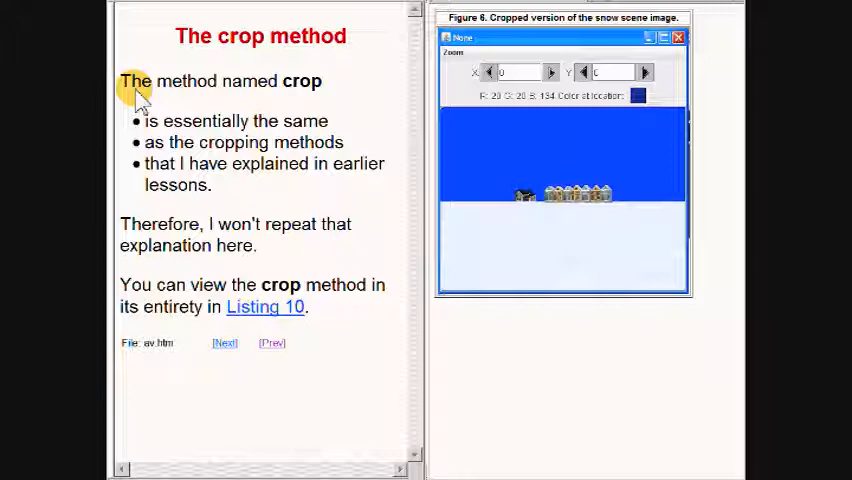
pyautogui.moveTo(135, 95)
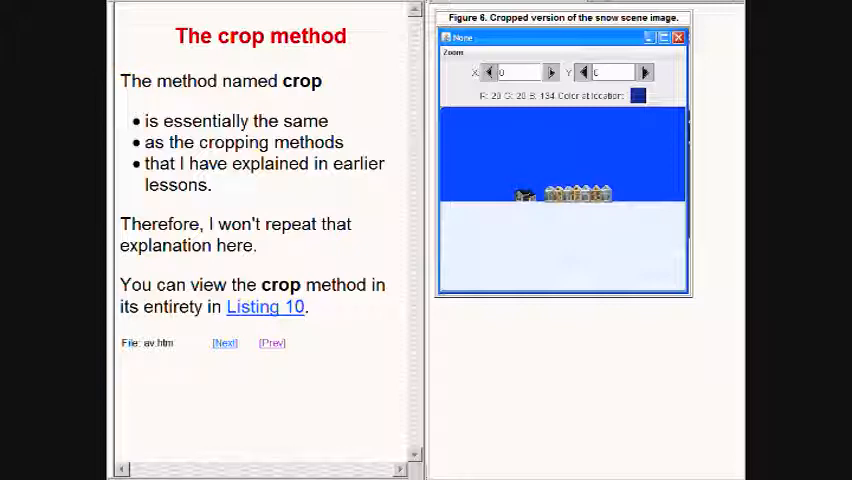
# - Page through 'Darken the background' and 'A red tint' to 'Put the run method on temporary hold'
pyautogui.click(224, 342)
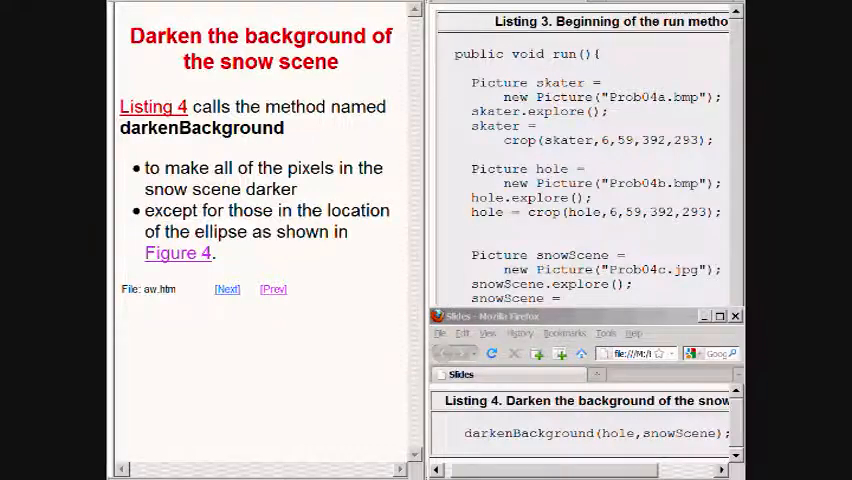
pyautogui.click(227, 289)
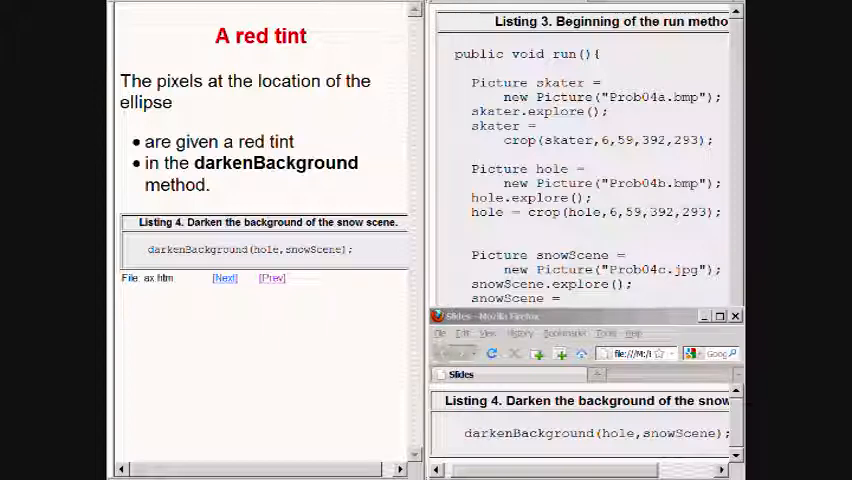
pyautogui.click(225, 277)
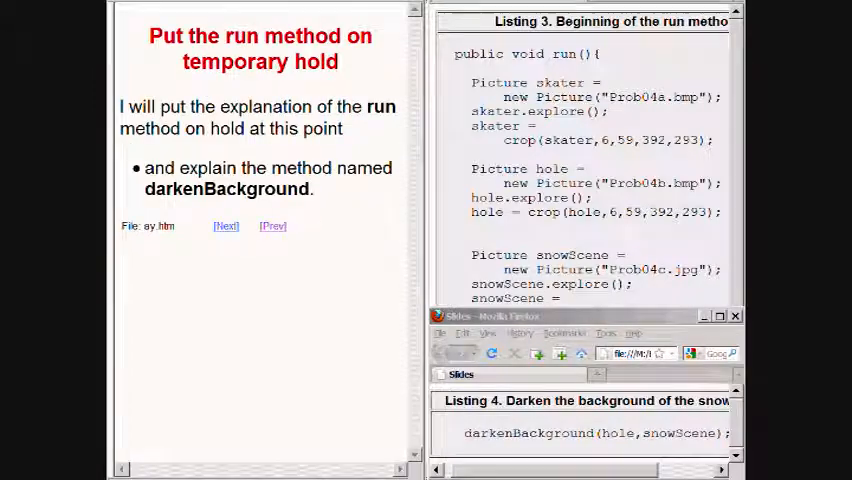